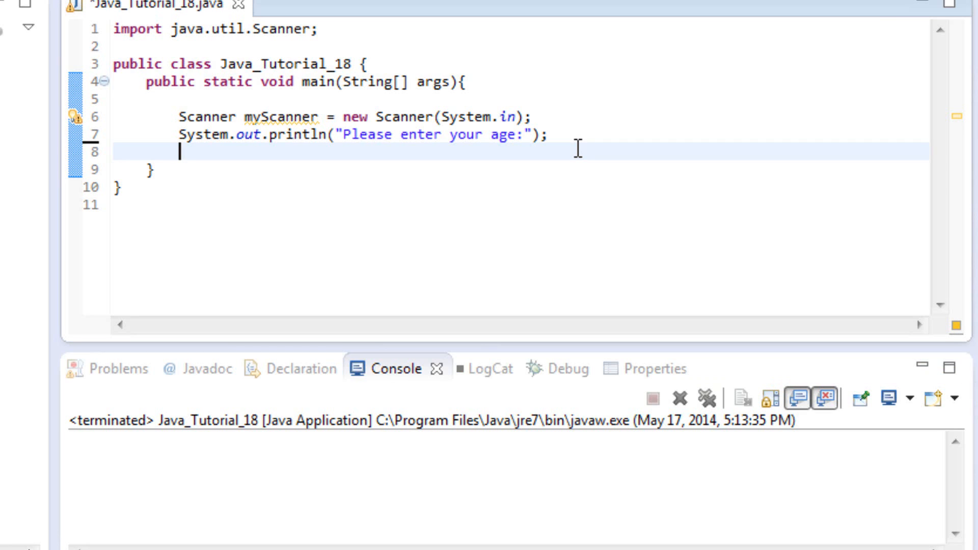
mouse_move(264, 28)
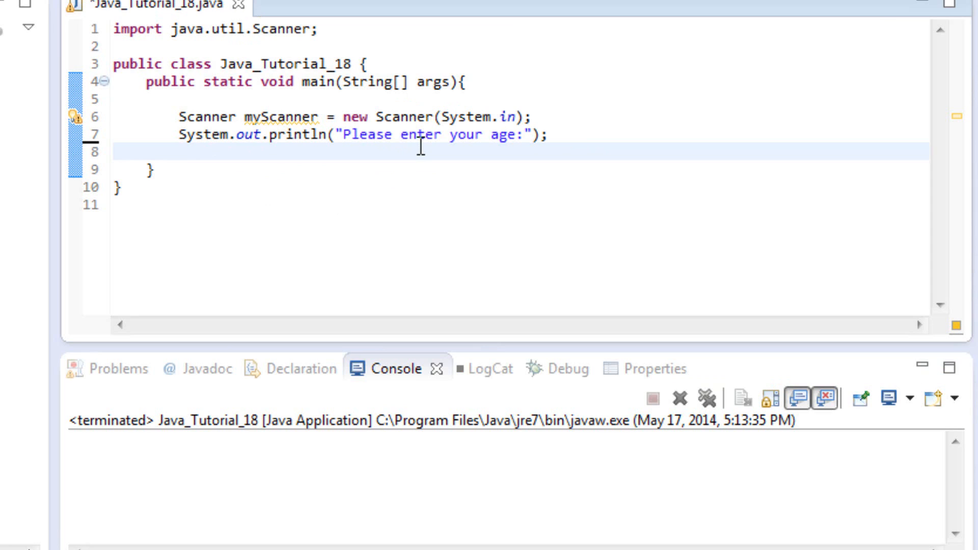
mouse_move(457, 154)
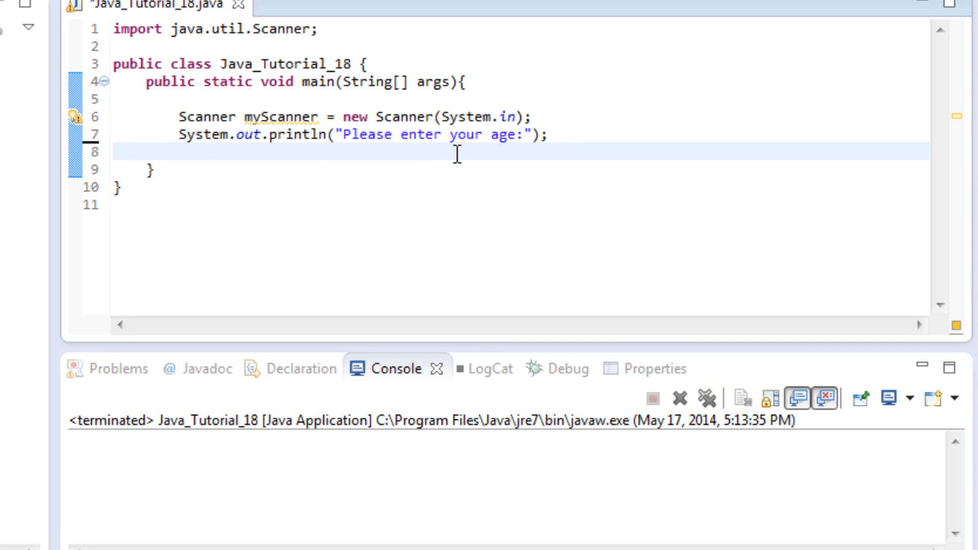
Step: Add `int userAge = myScanner.nextInt();` on line 8 to read the age
text(int)
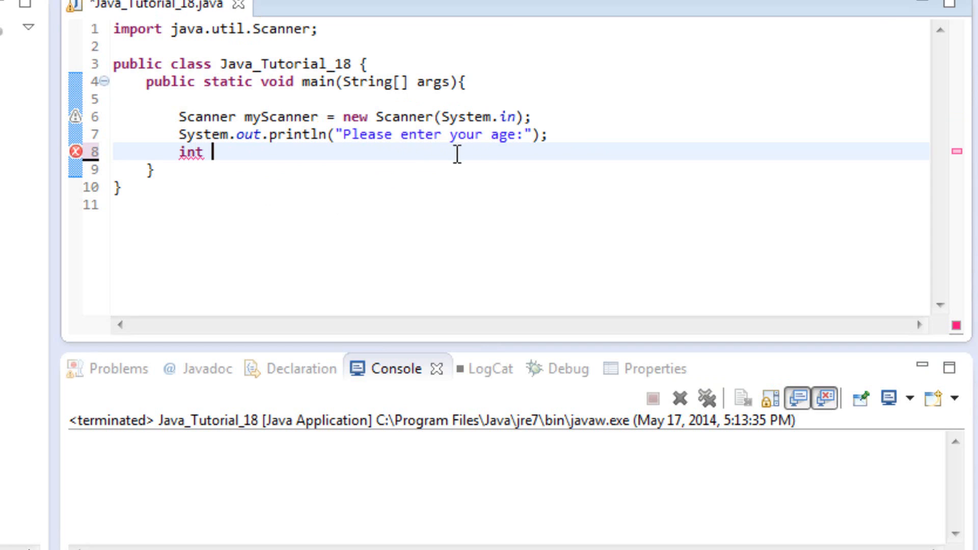
text(userAge)
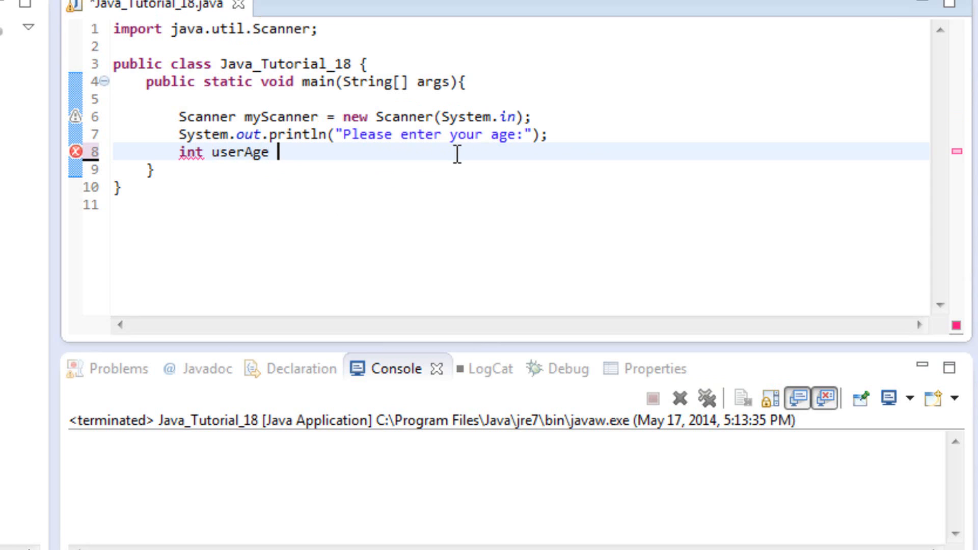
text(=)
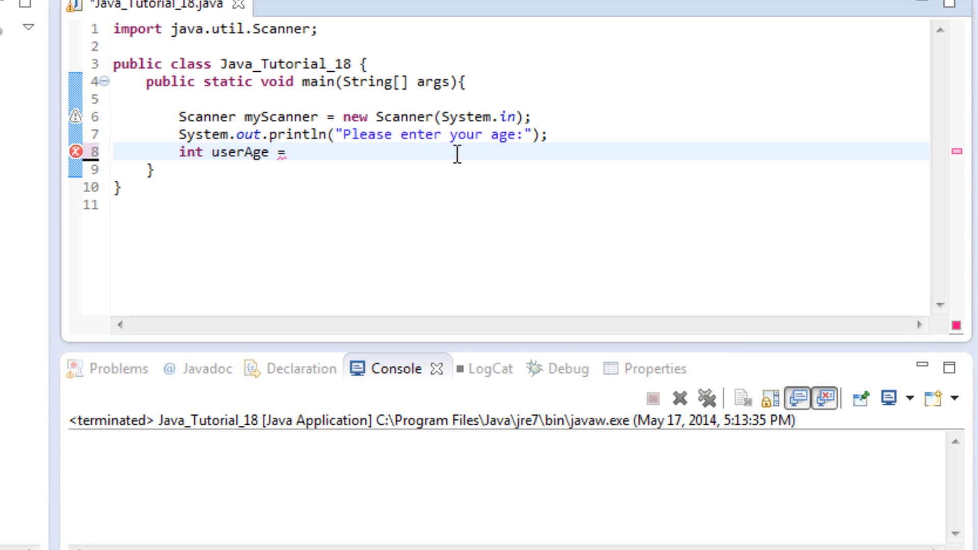
text(myScanne)
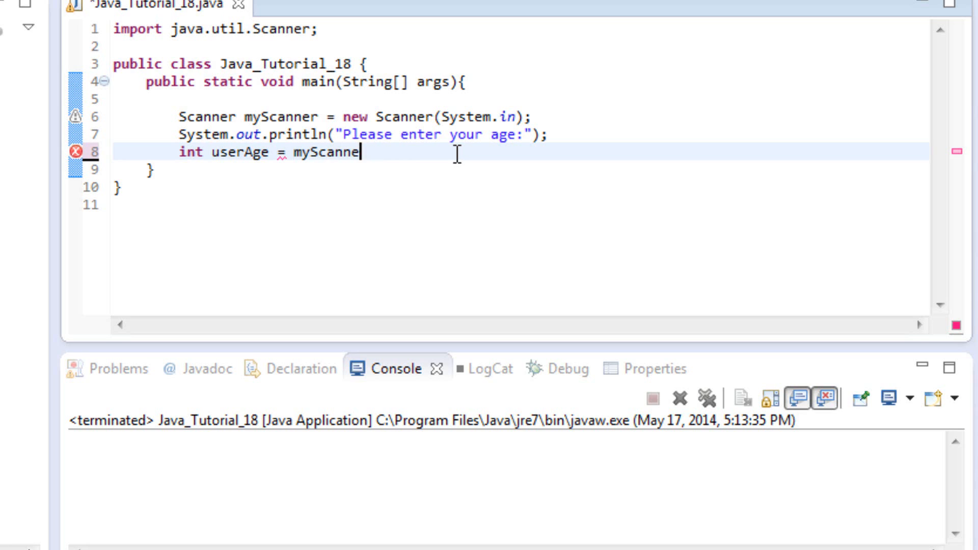
text(r.nextIn)
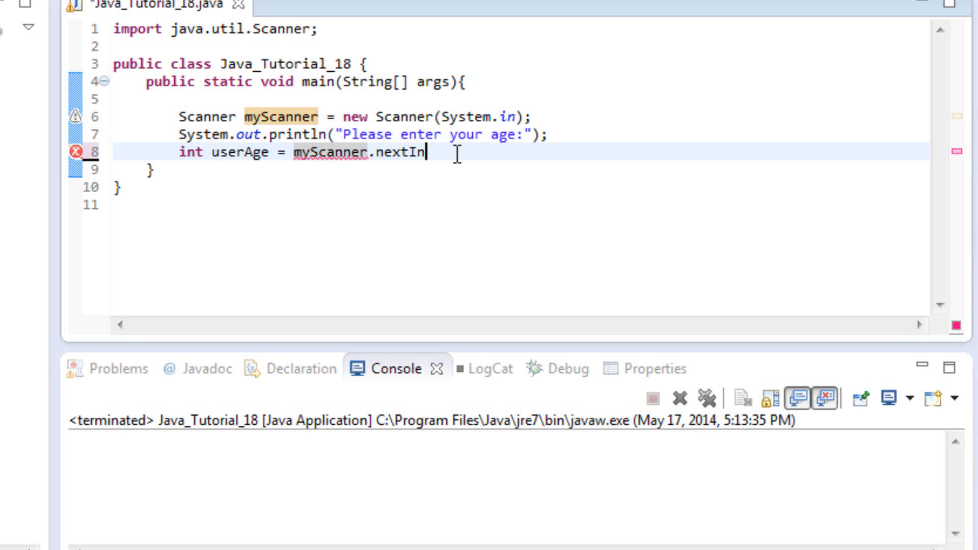
text(t();)
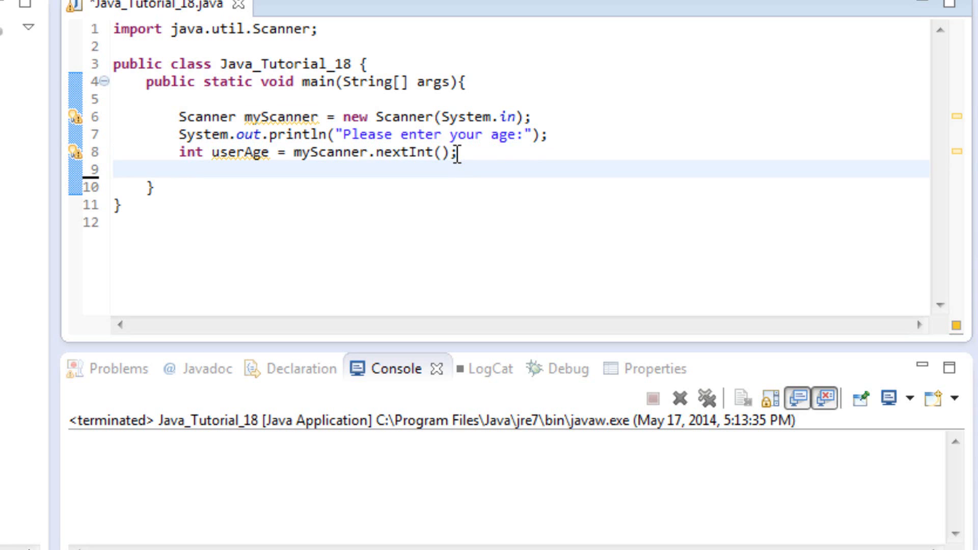
Step: Start a new if block testing userAge >= 18
key(enter)
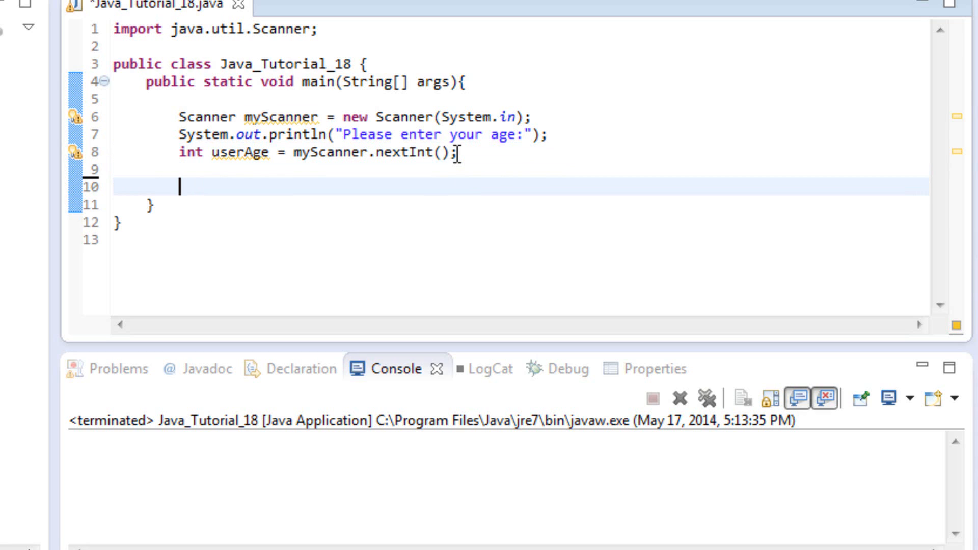
text(if()
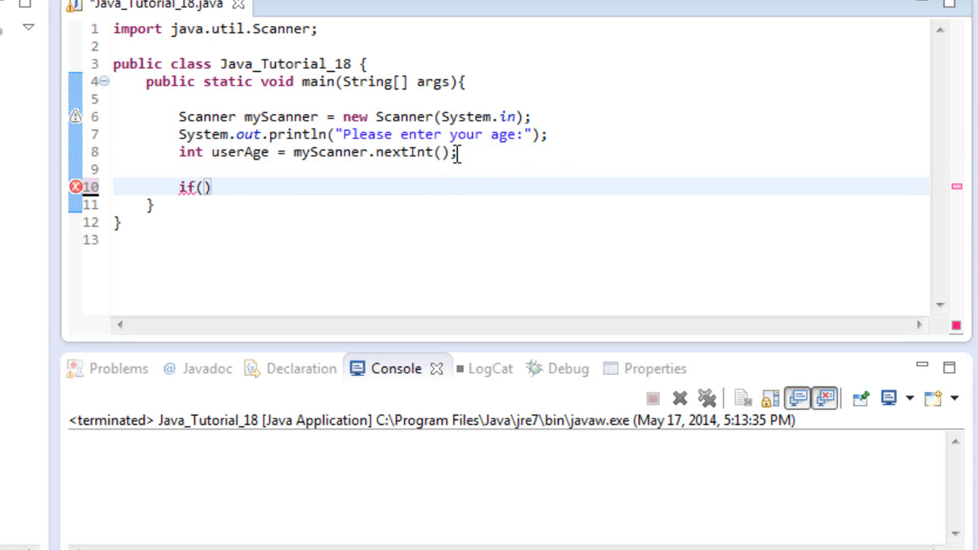
text({)
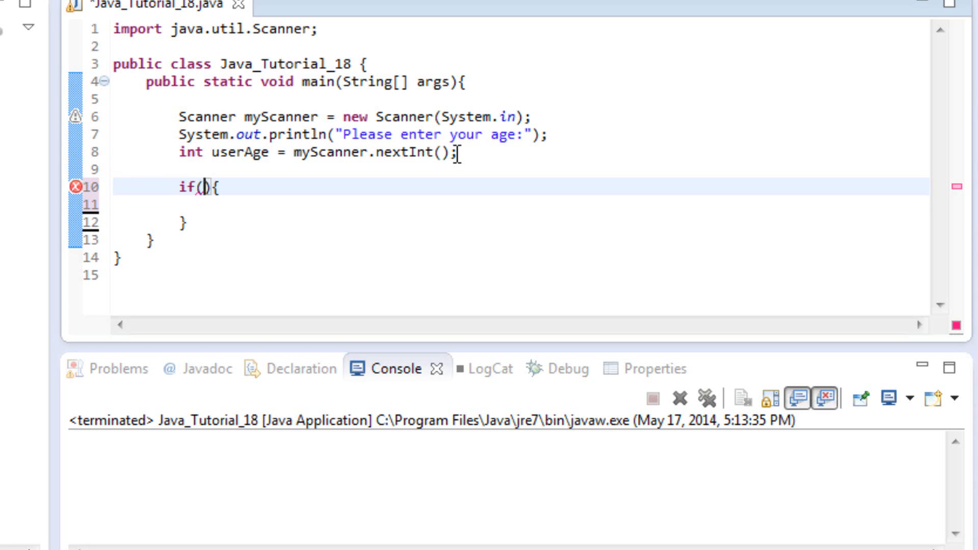
text(userAge .)
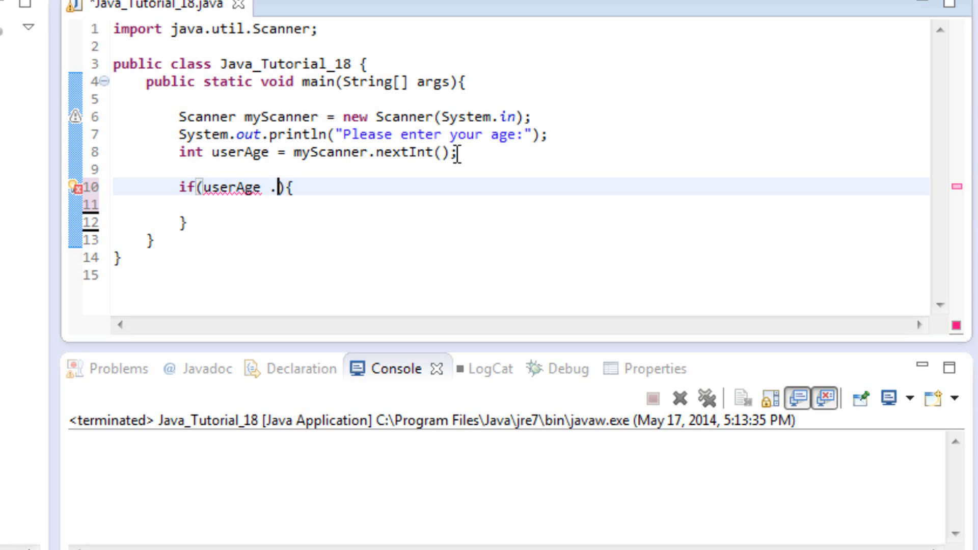
text(>==)
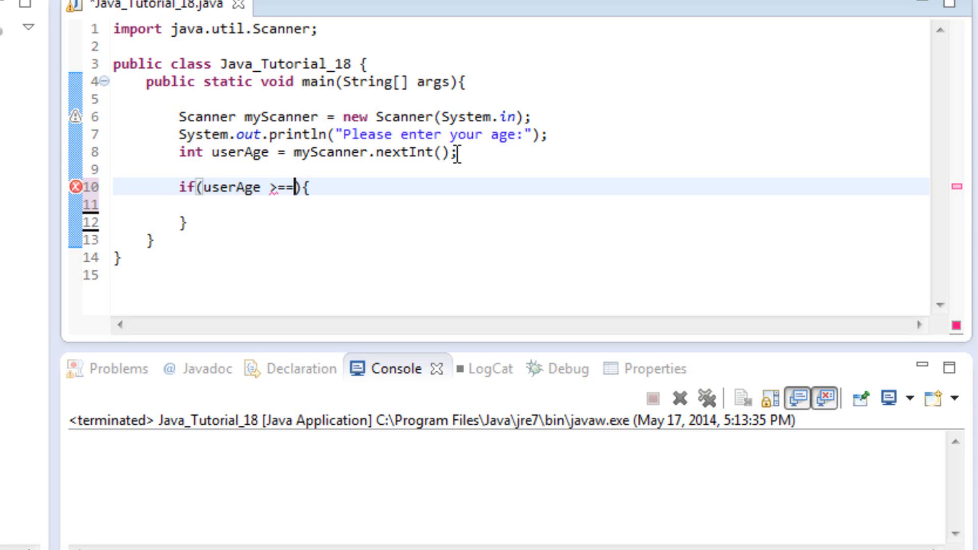
text(18)
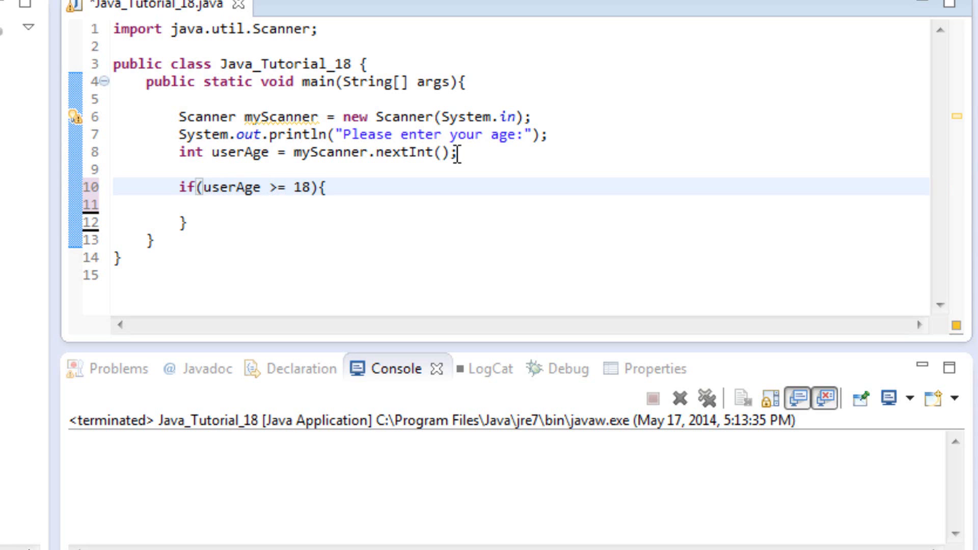
Step: Inside it, print "You are old enough to vote." with System.out.println
text(System)
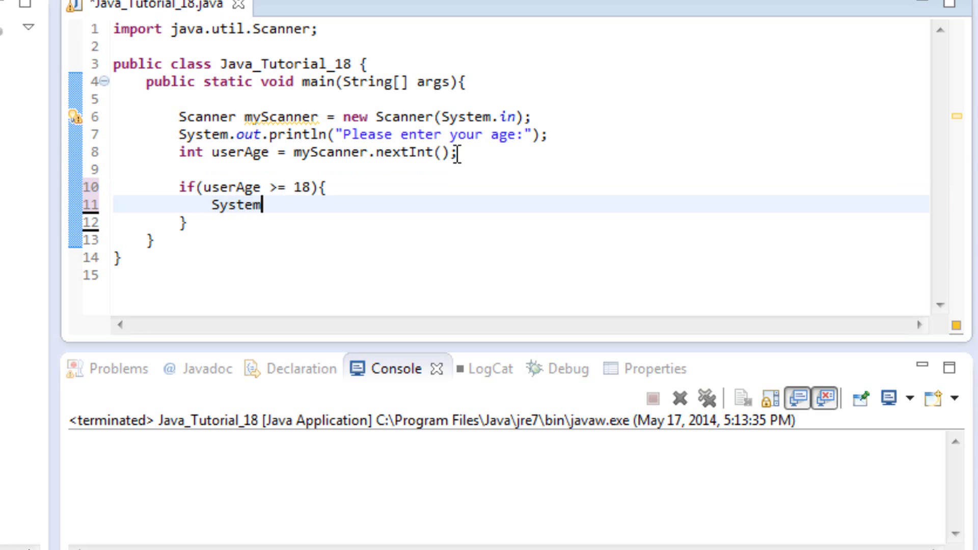
text(.out.println)
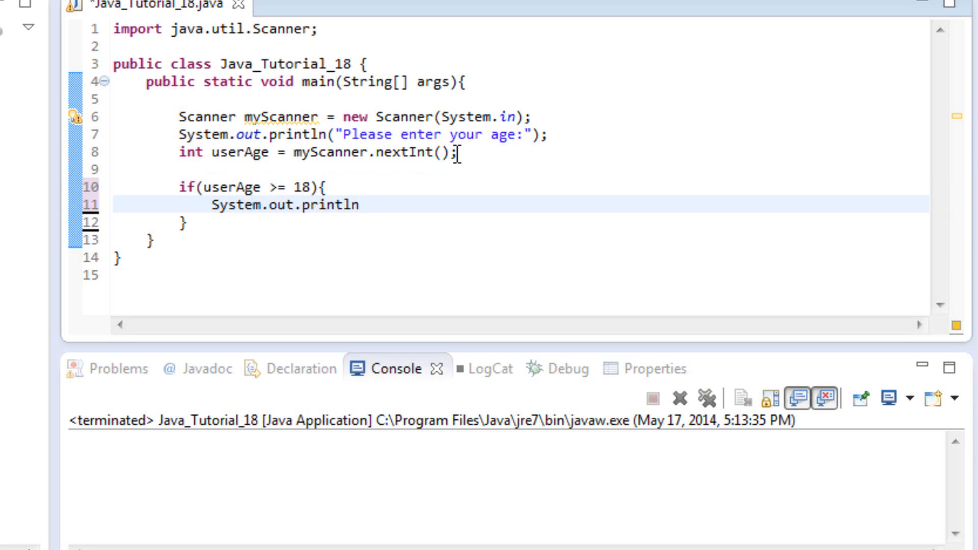
text(("Y"))
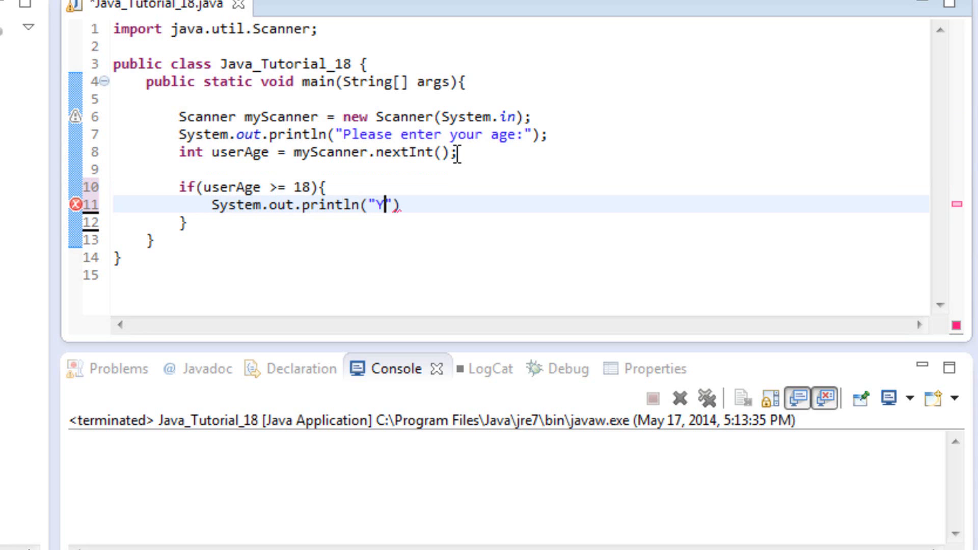
text(You are)
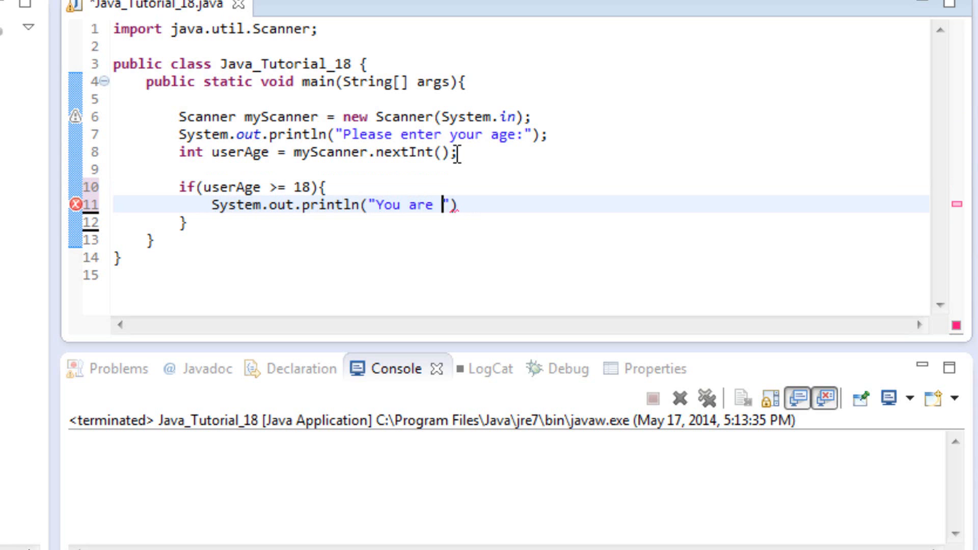
text(old enough t)
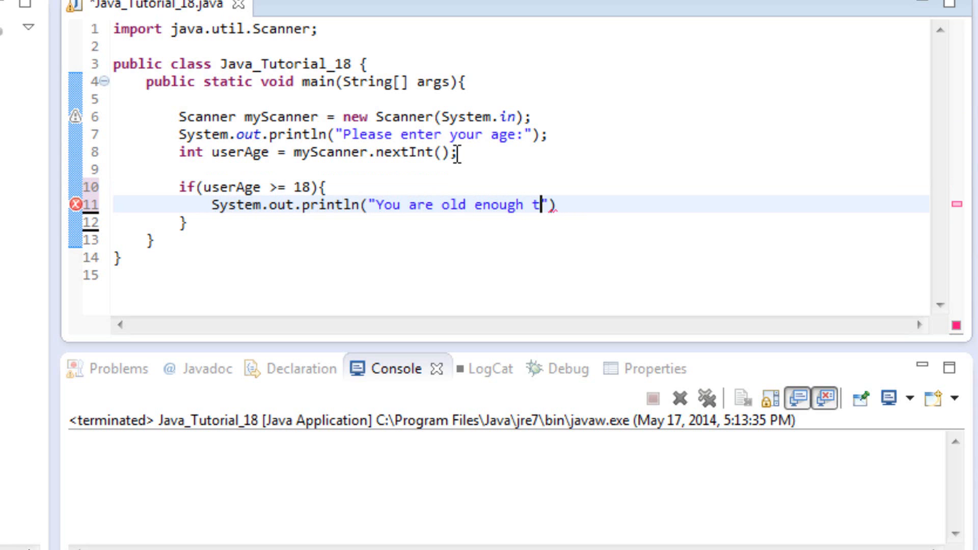
text(o vote)
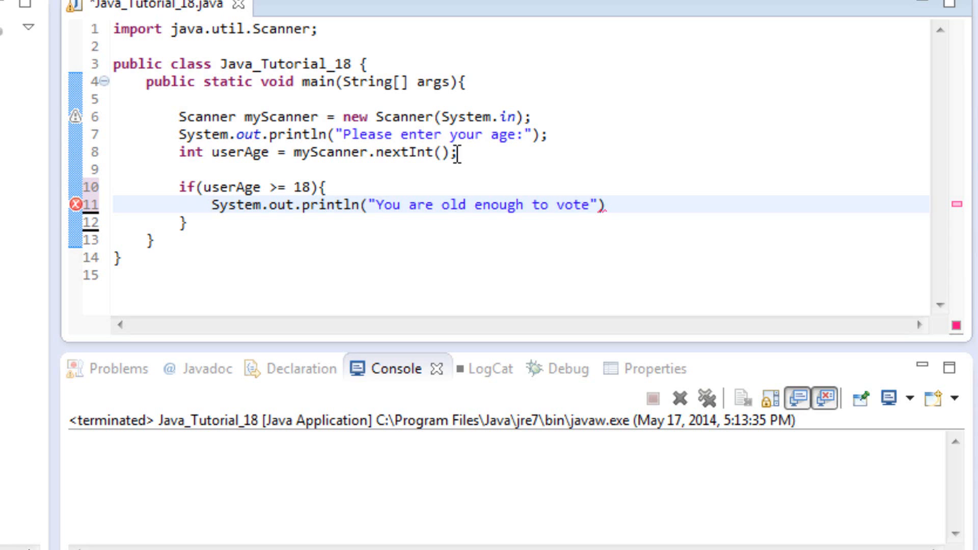
text(.");)
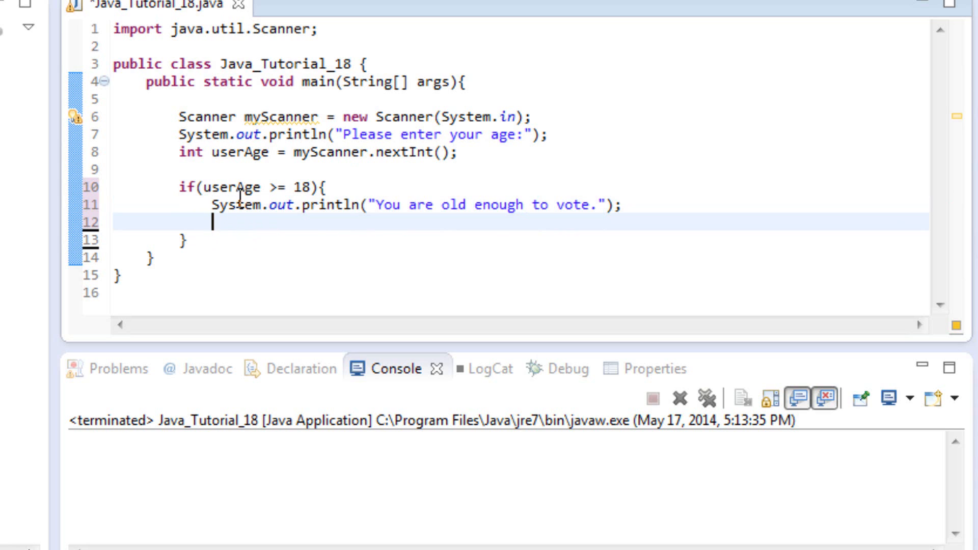
mouse_move(315, 205)
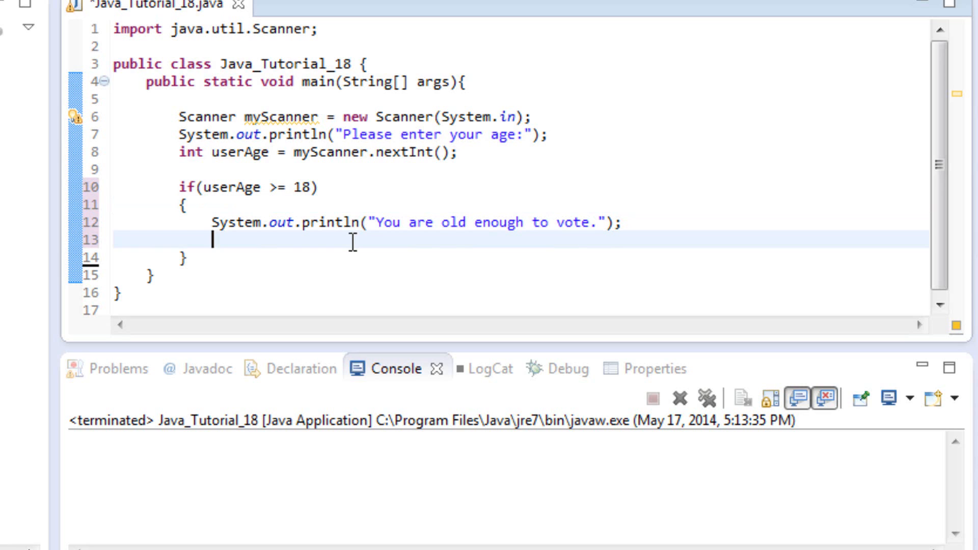
Step: Nest an if block testing userAge >= 21 inside the vote block
text(if()
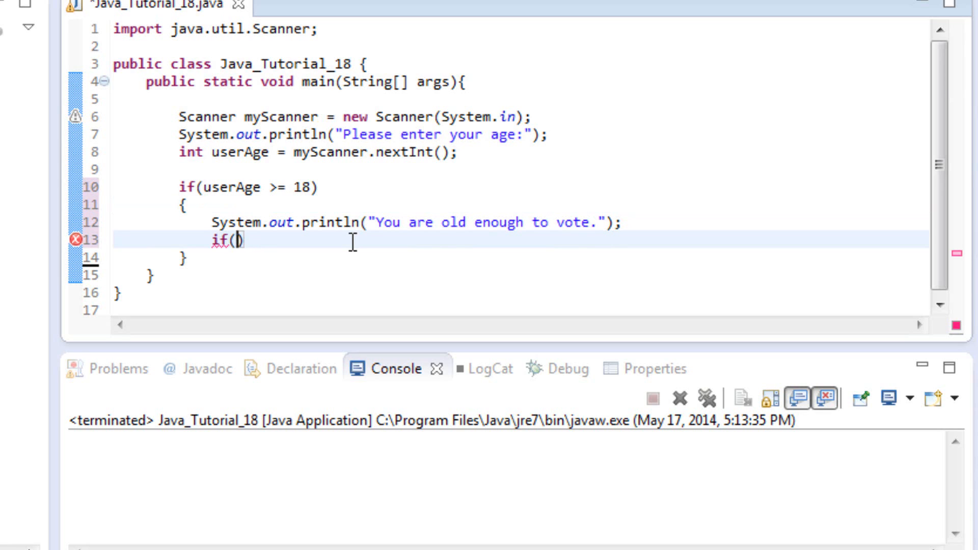
text(userAg)
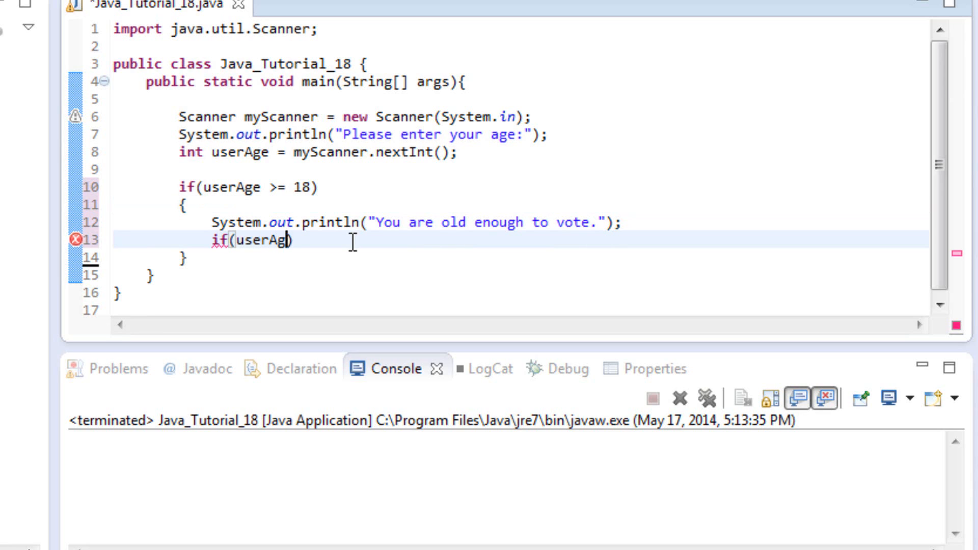
text(>=)
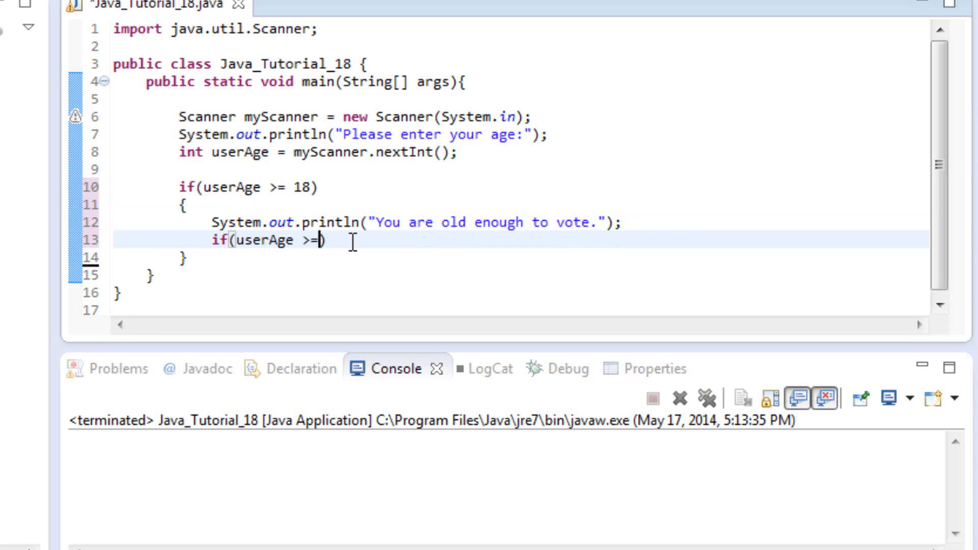
text(21)
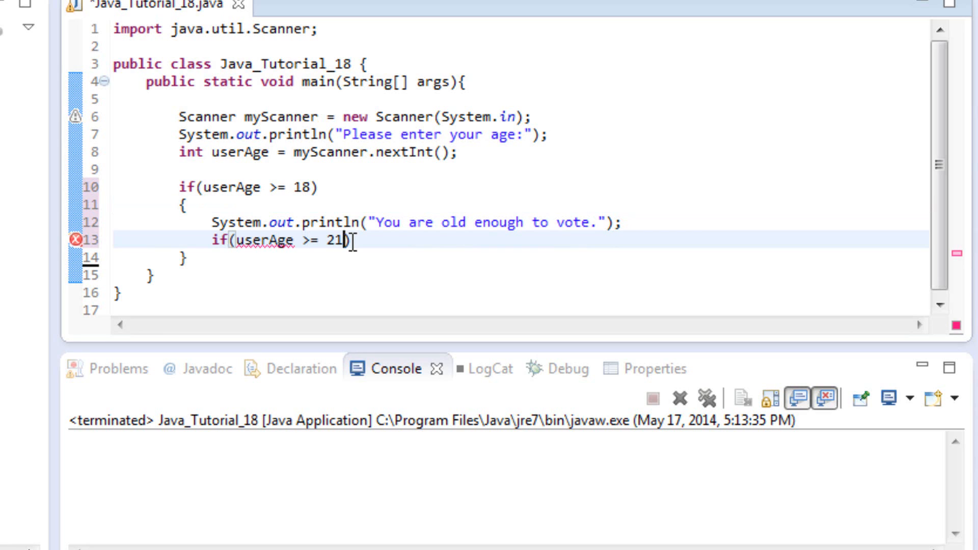
text({)
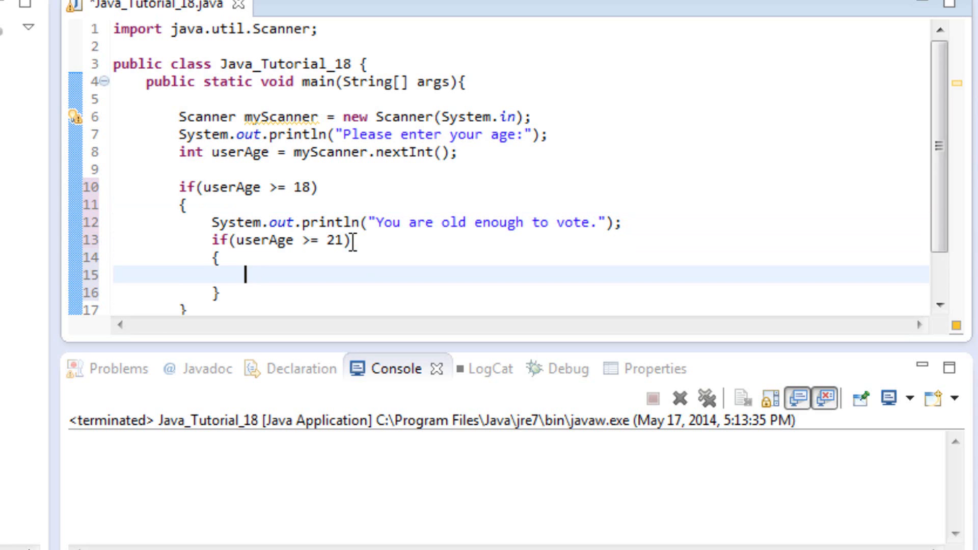
Step: Print "You are old enough to buy alcohol." inside the nested block
text(Syste)
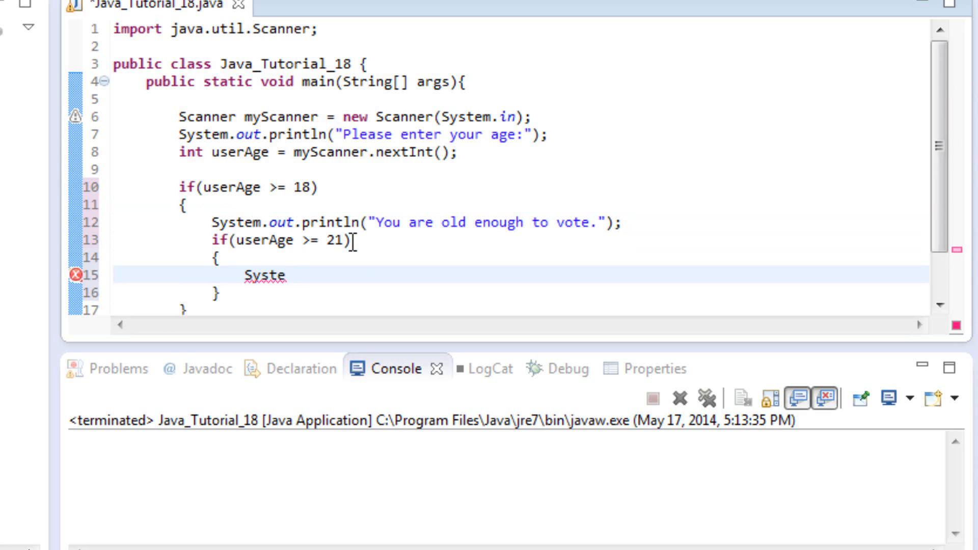
text(m.out.print)
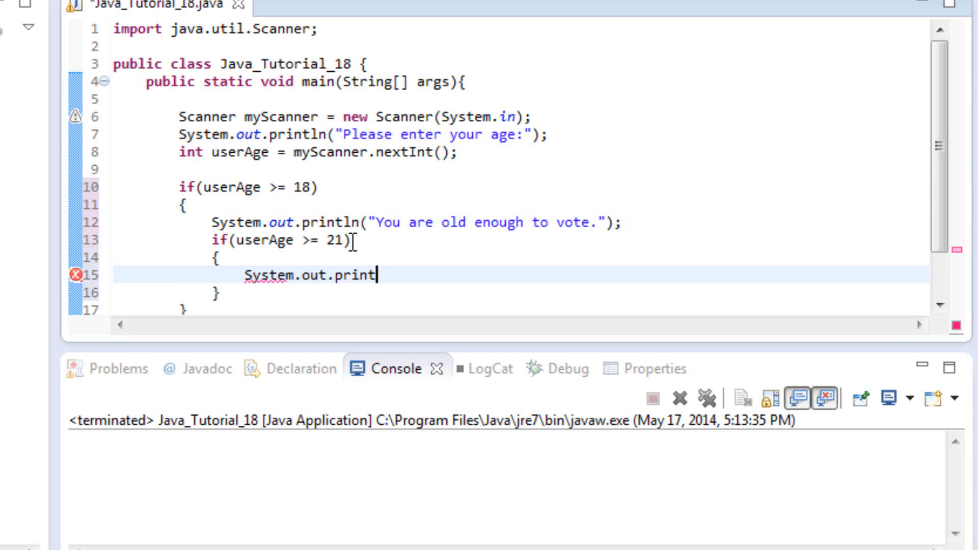
text(ln(""))
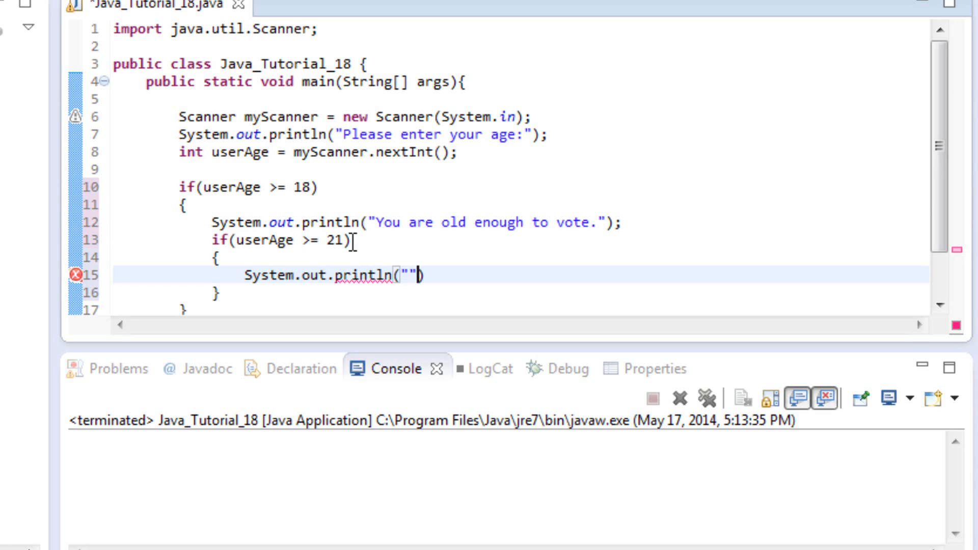
text(you)
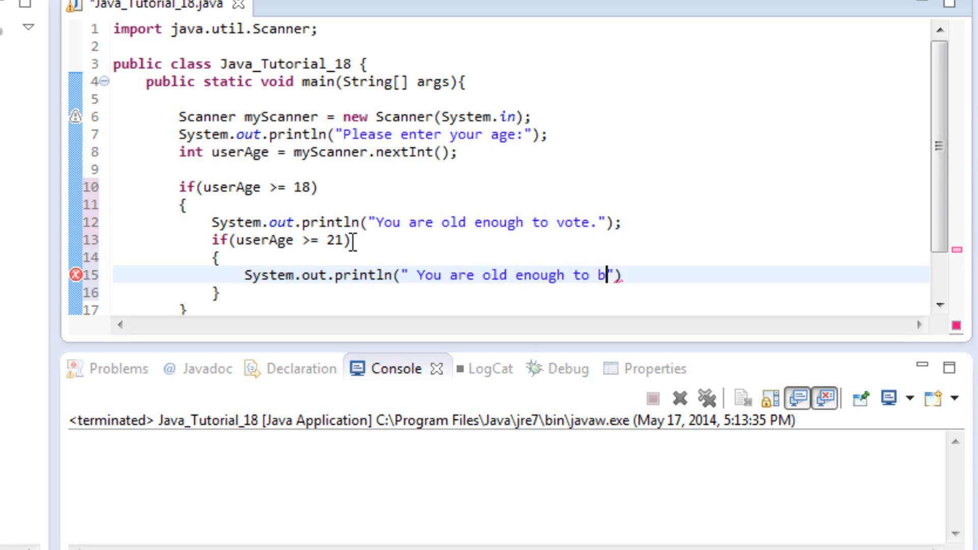
text(uy alcohol.)
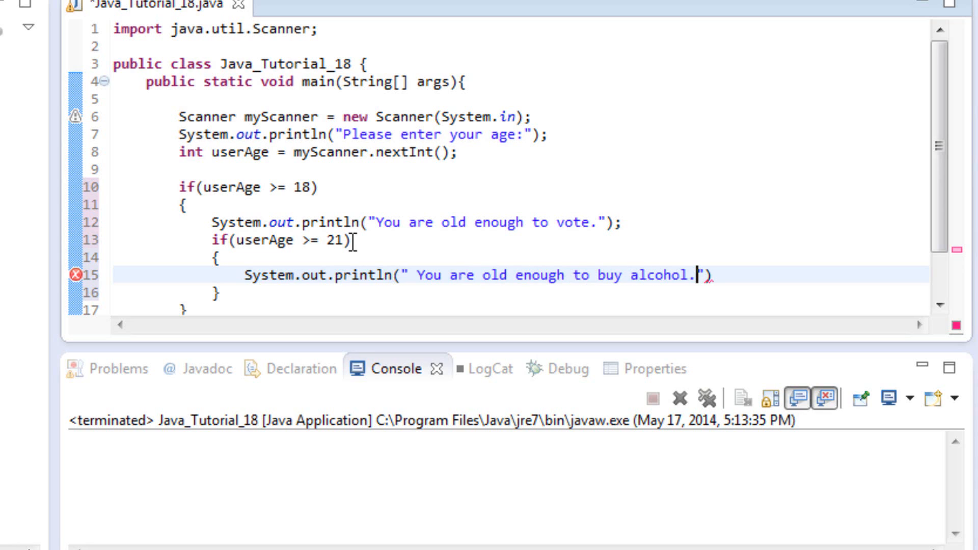
text(;)
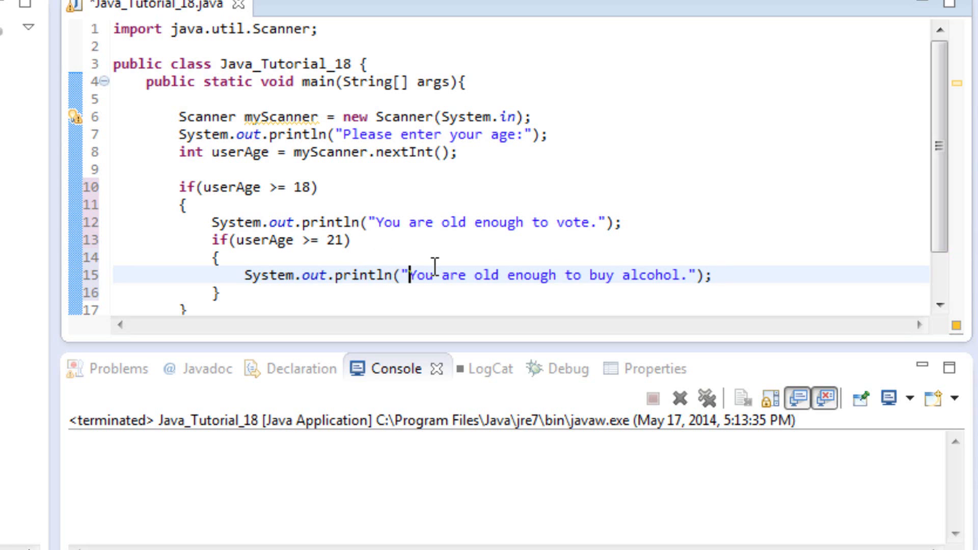
scroll(down, 3)
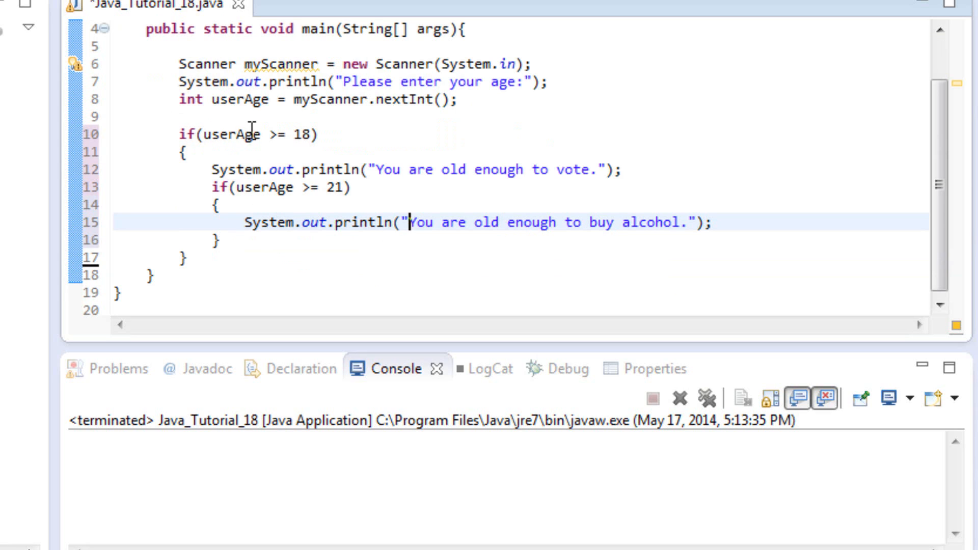
mouse_move(278, 134)
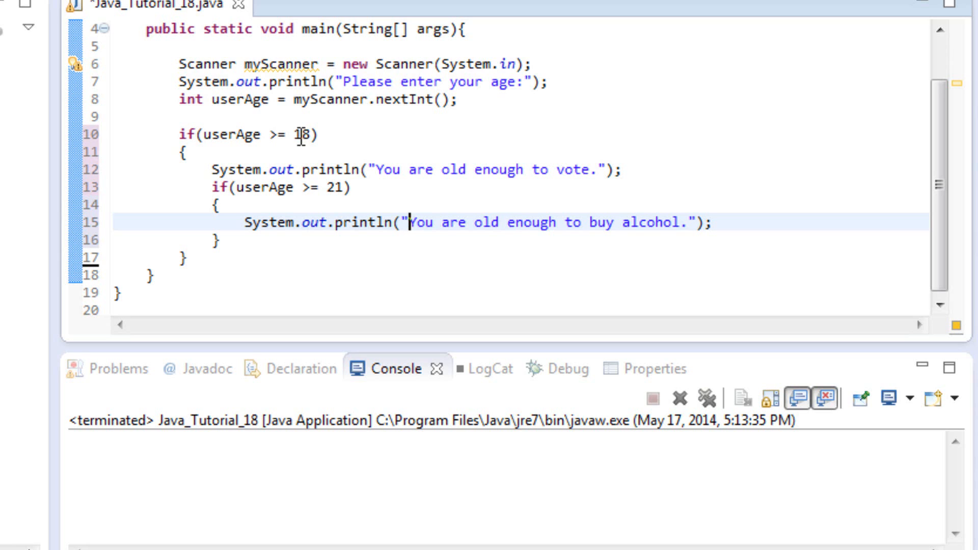
mouse_move(206, 170)
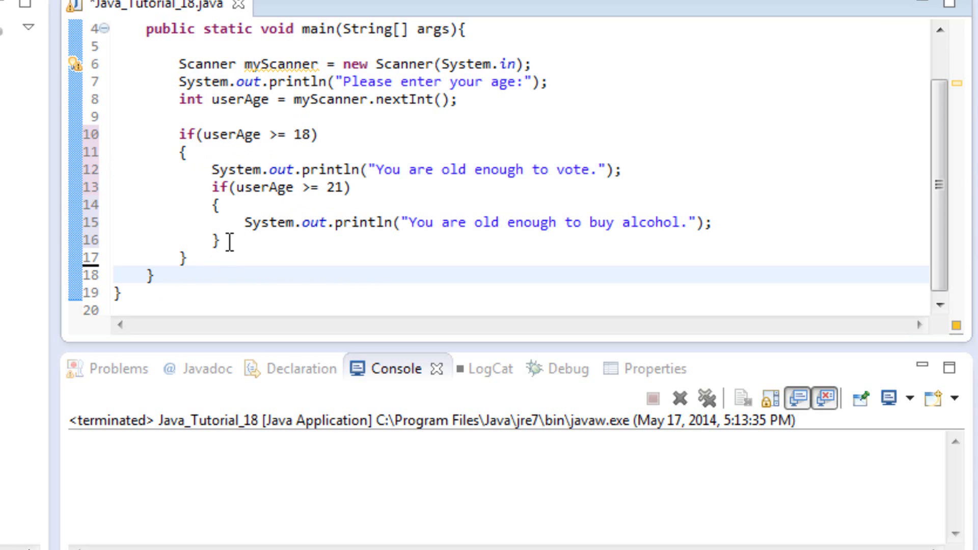
mouse_move(236, 263)
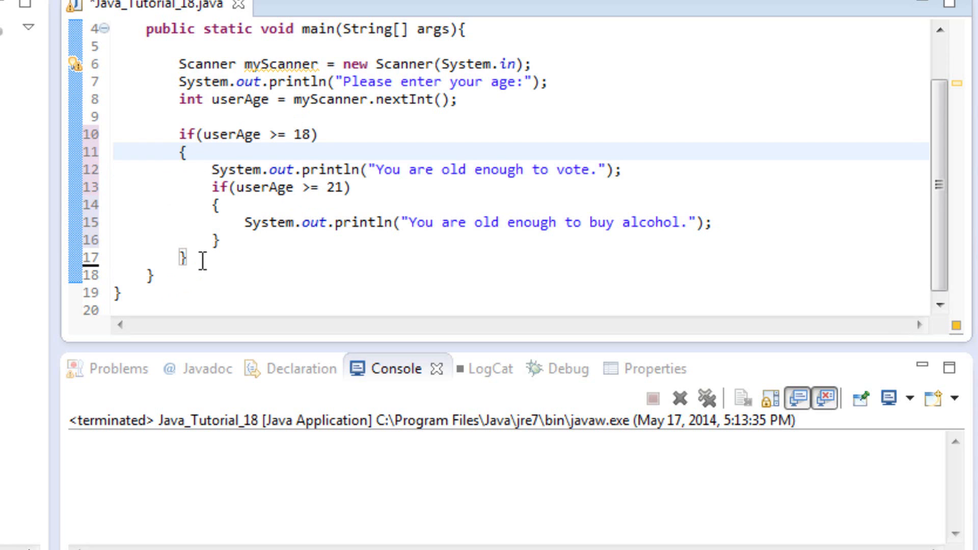
Step: Add an else block printing "Sorry youngin' grow up." after the outer if
text(els)
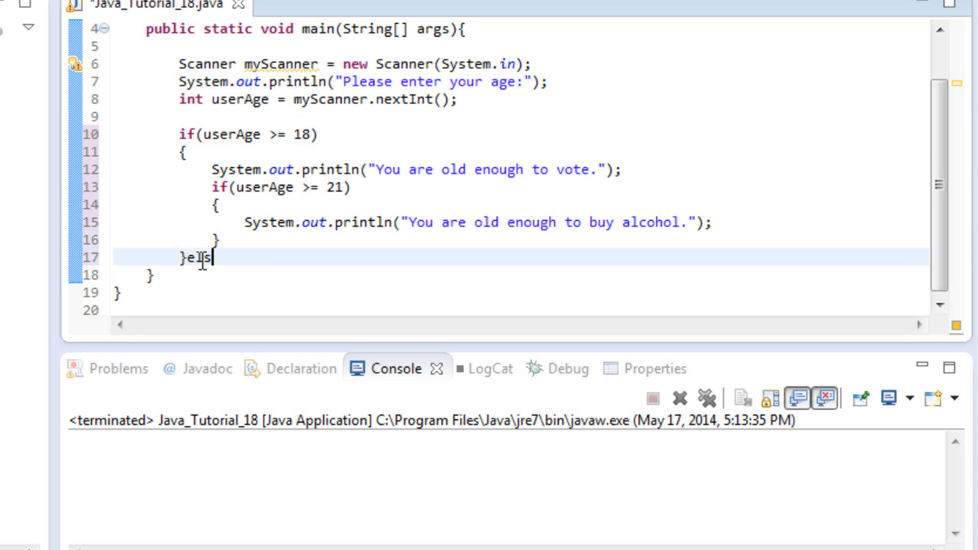
text(e{)
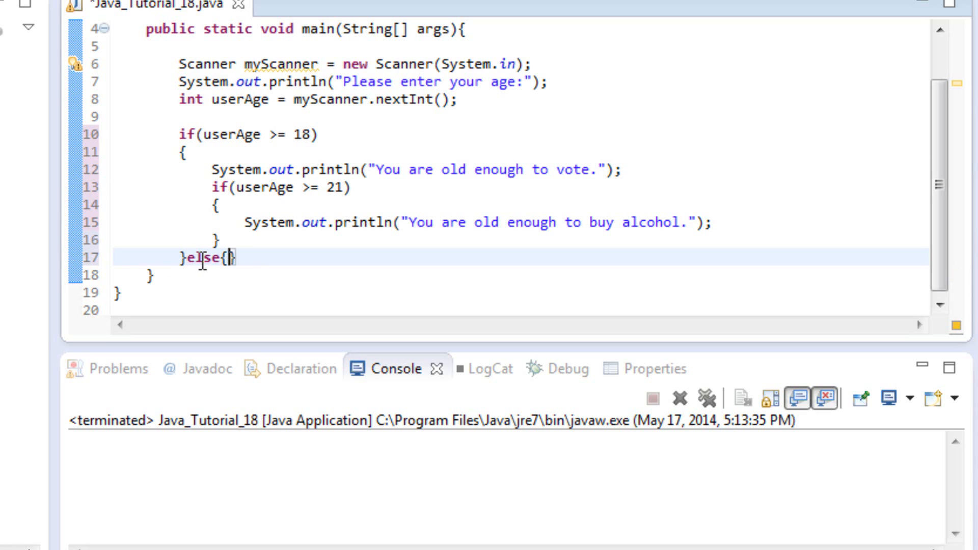
key(Enter)
text(Sys)
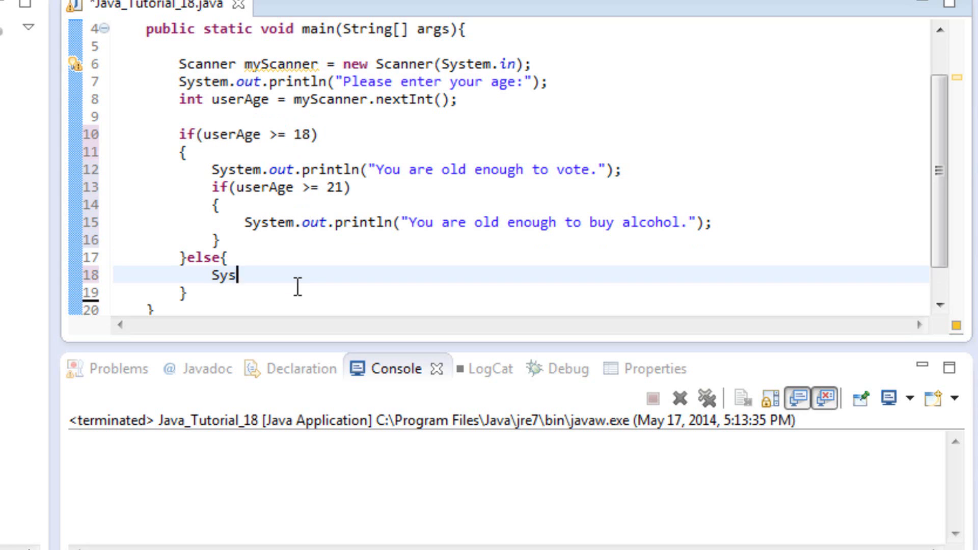
text(tem.out.println("Sorry y");)
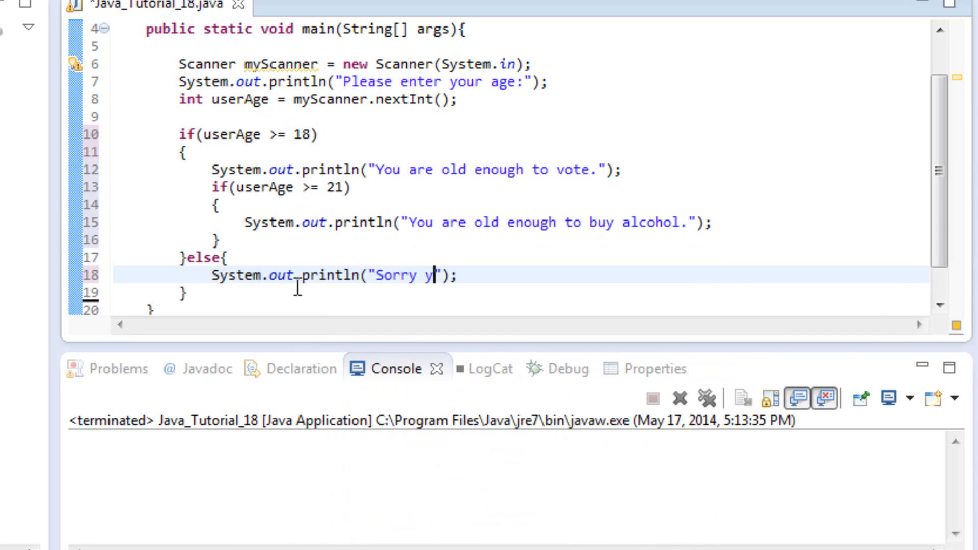
text(oungin)
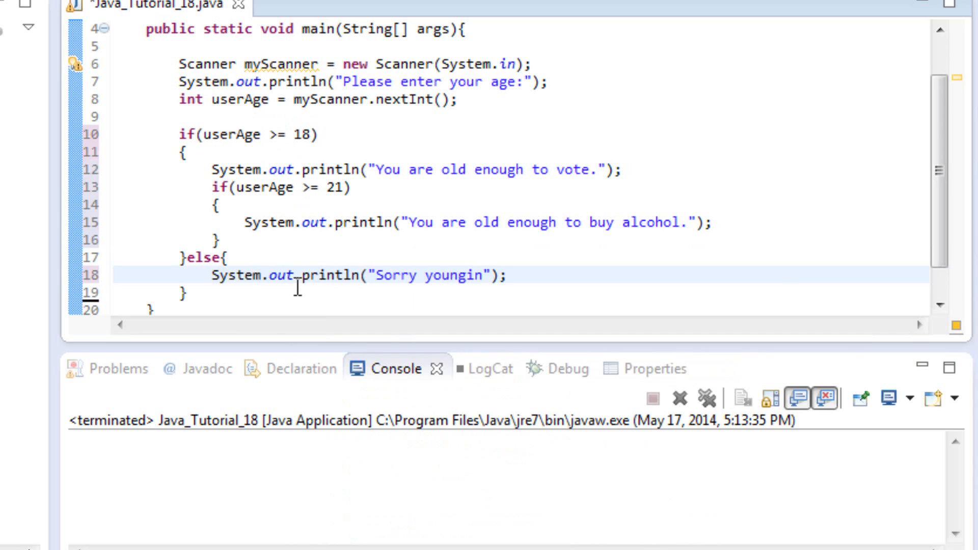
text(grow up.)
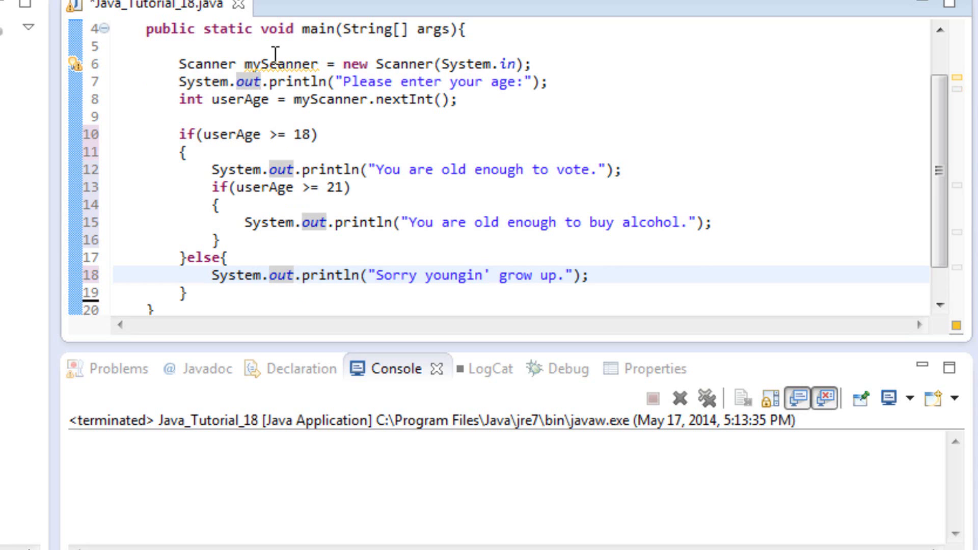
Step: Run the program, bringing up the Save Resources prompt for Java_Tutorial_18.java
click(293, 275)
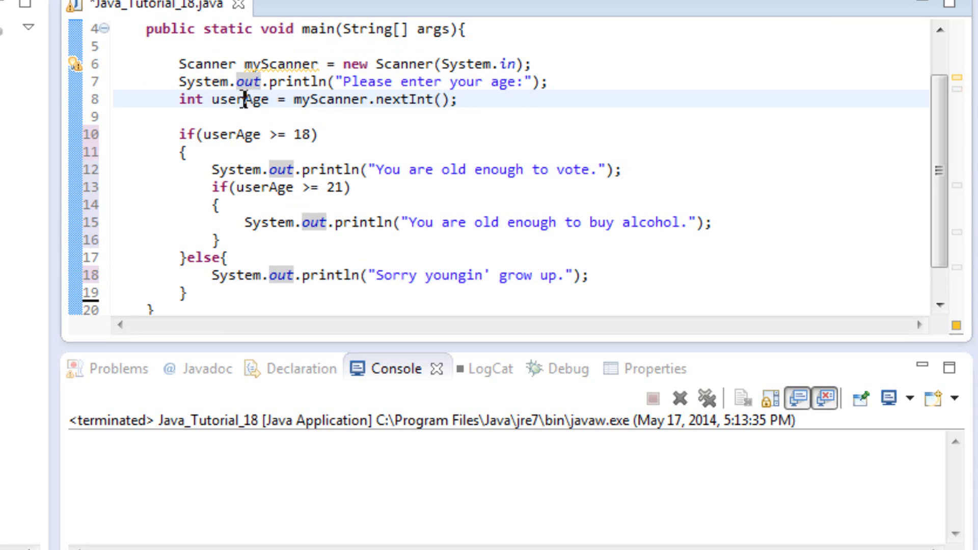
click(248, 99)
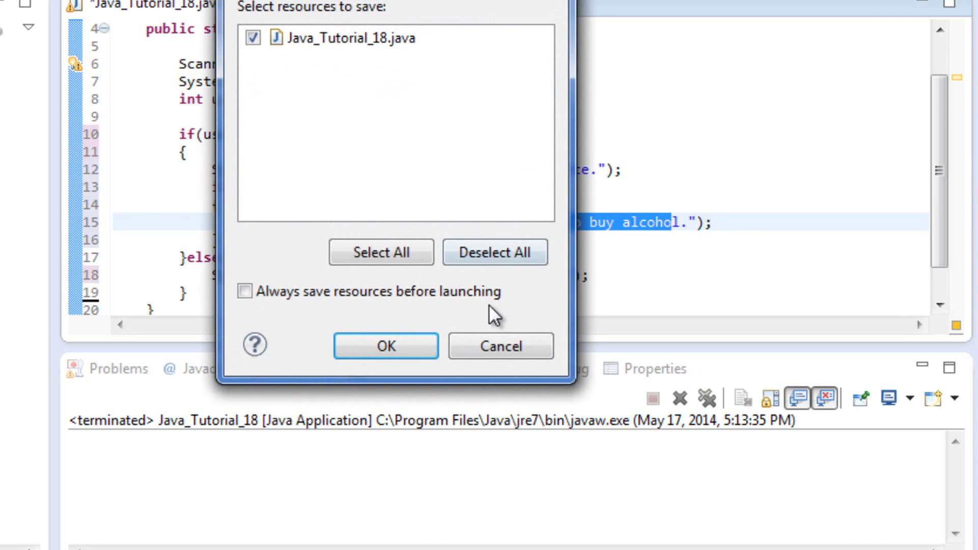
Step: Save, run, and test the program in the console with ages 8, 18 and 21
click(385, 346)
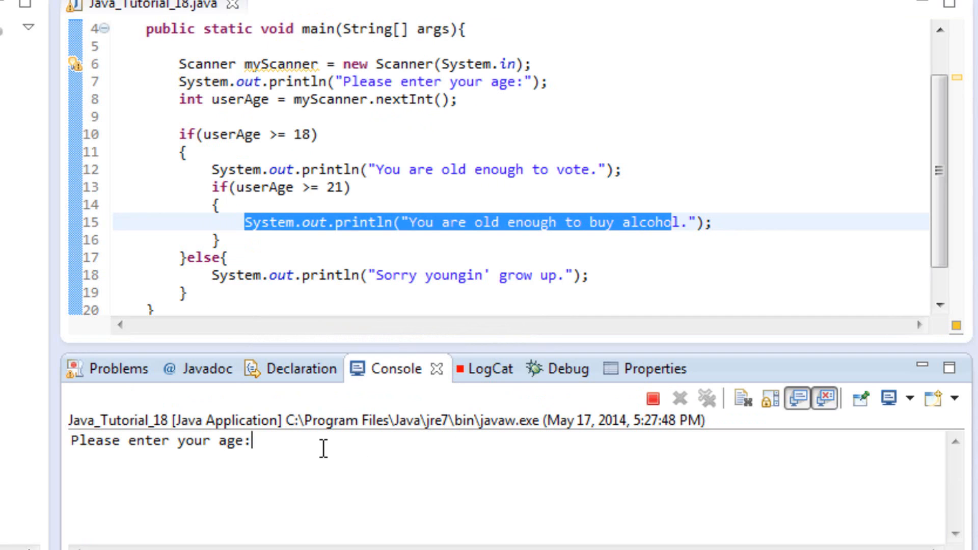
text(8)
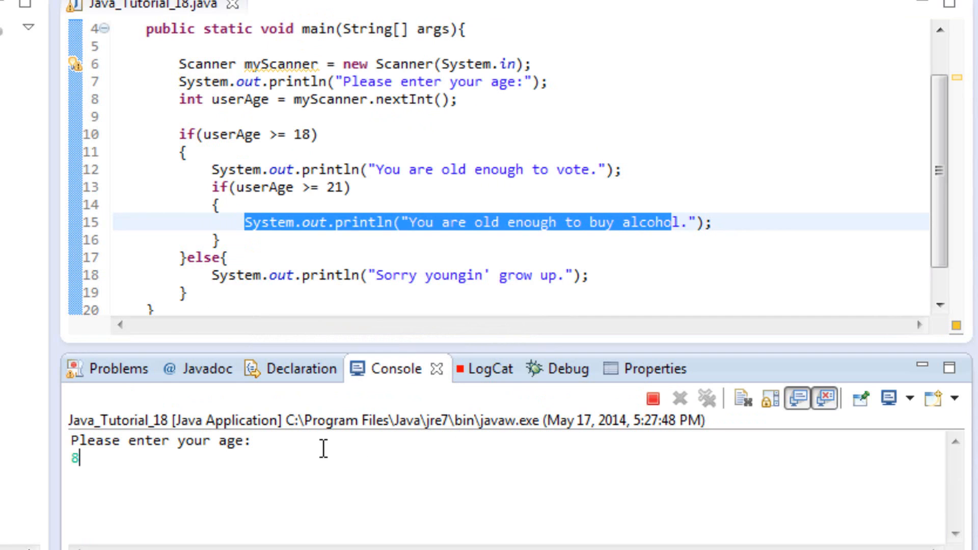
key(enter)
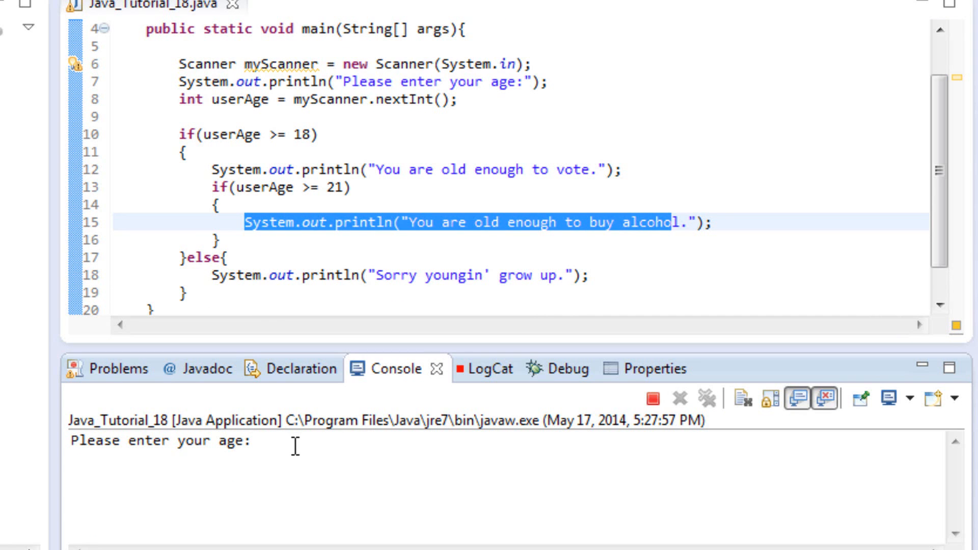
text(18)
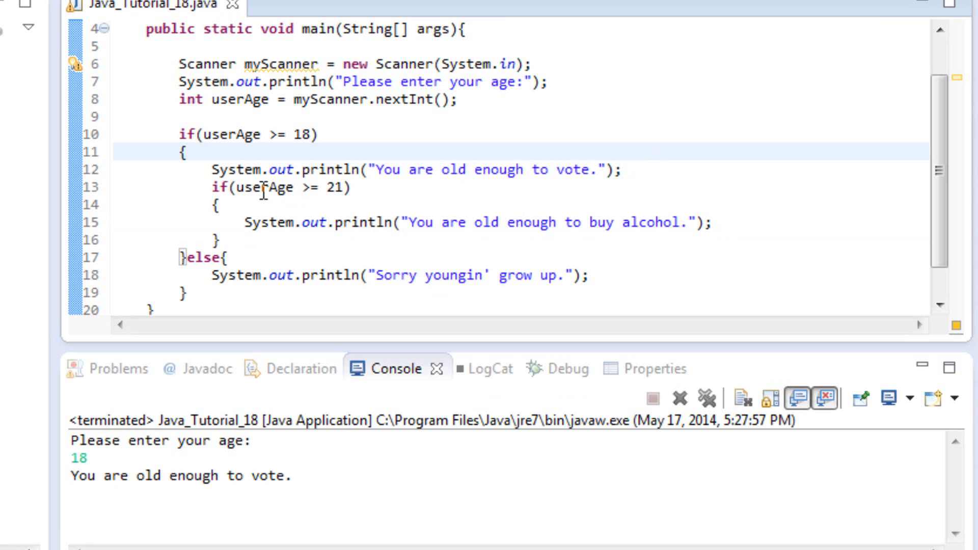
double_click(268, 187)
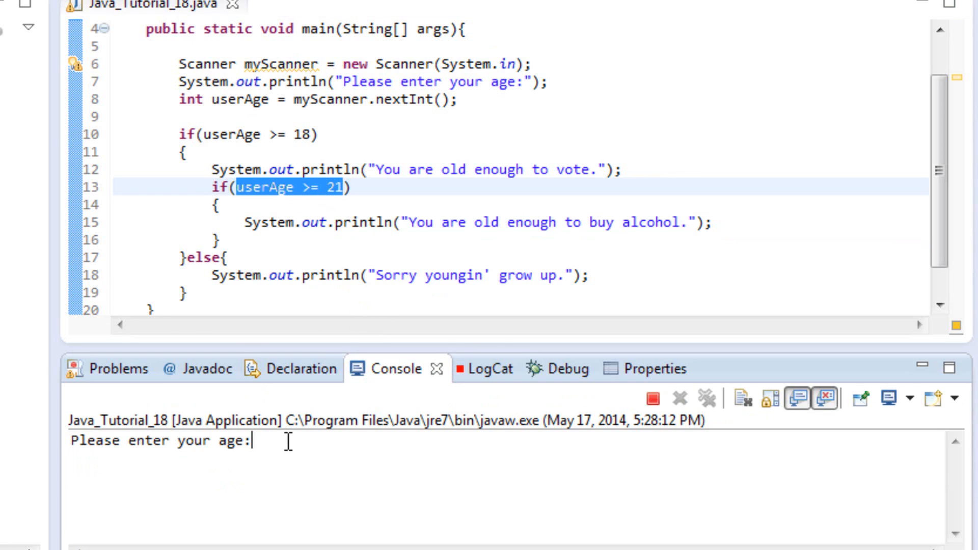
text(21)
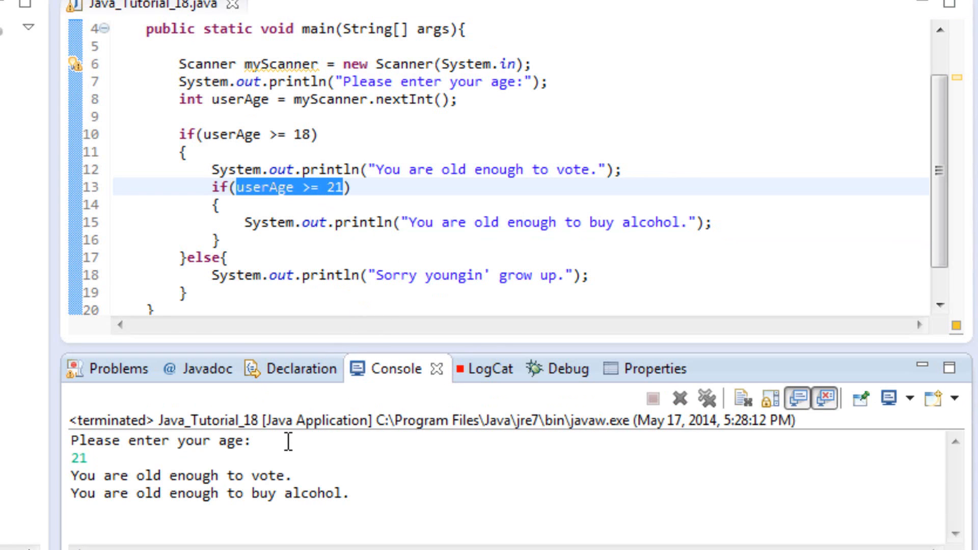
mouse_move(387, 469)
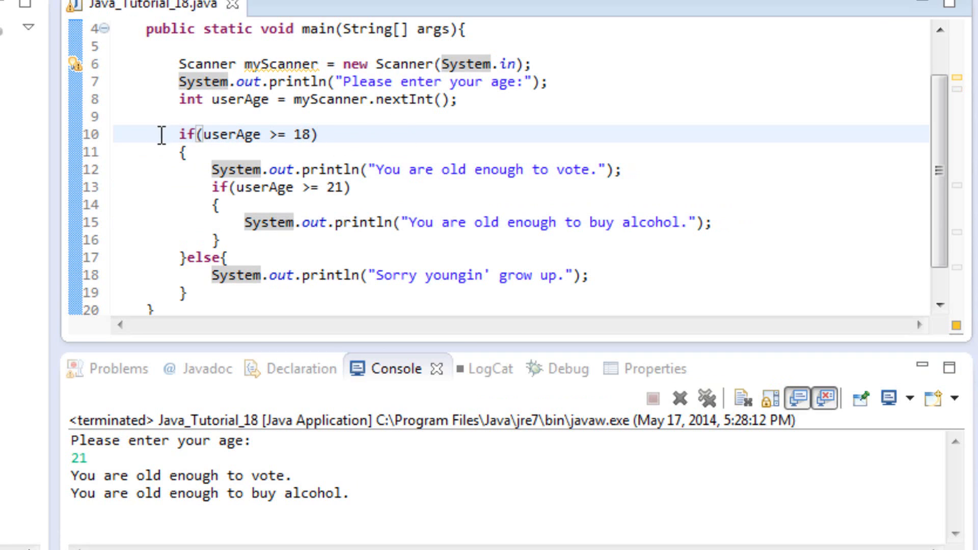
mouse_move(255, 137)
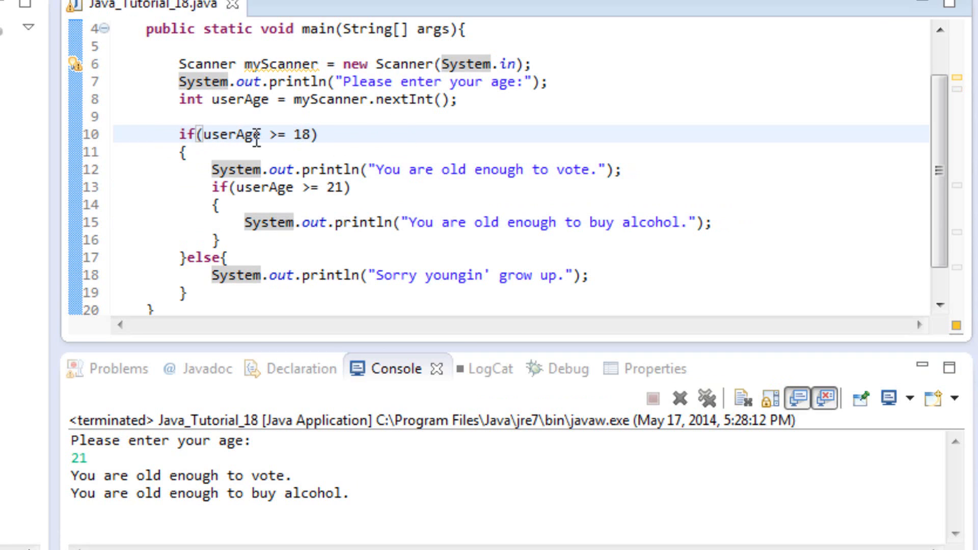
mouse_move(242, 154)
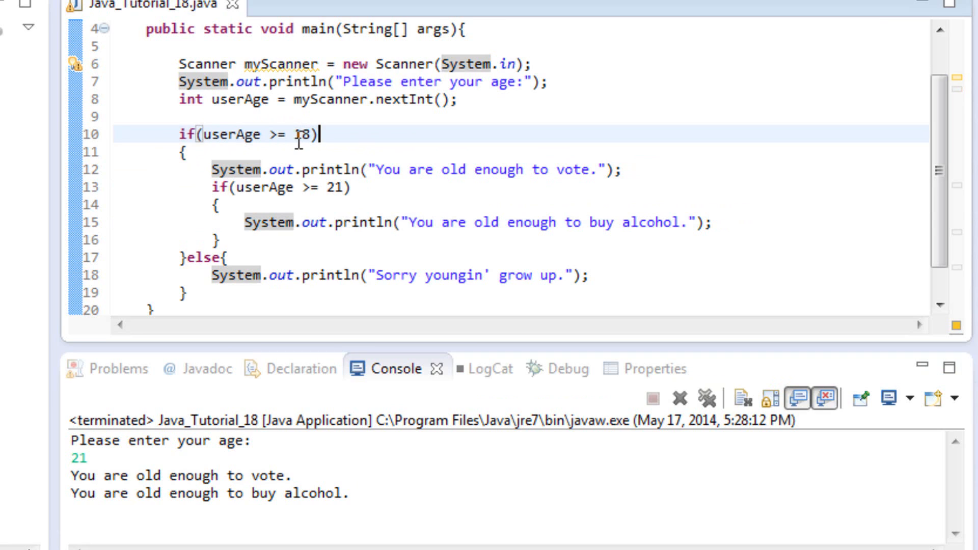
mouse_move(330, 275)
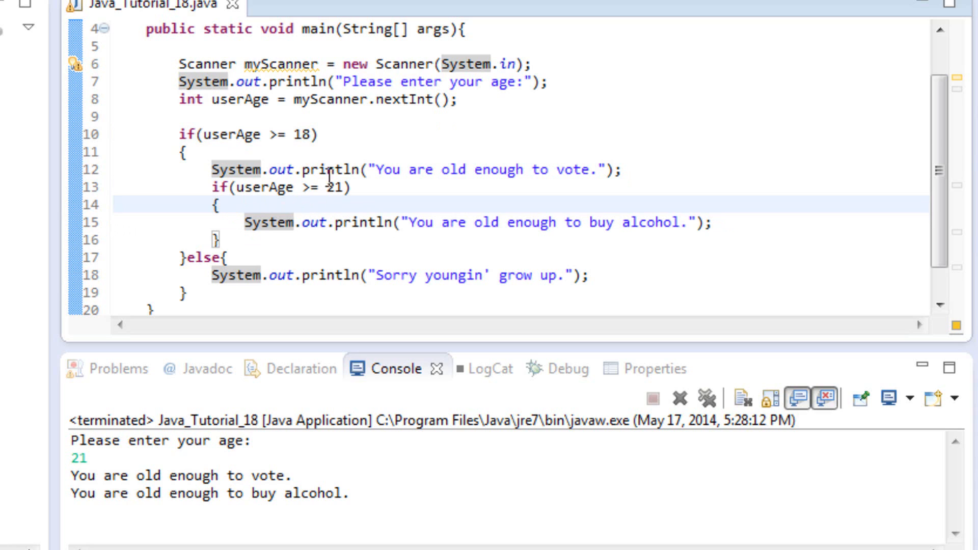
mouse_move(109, 239)
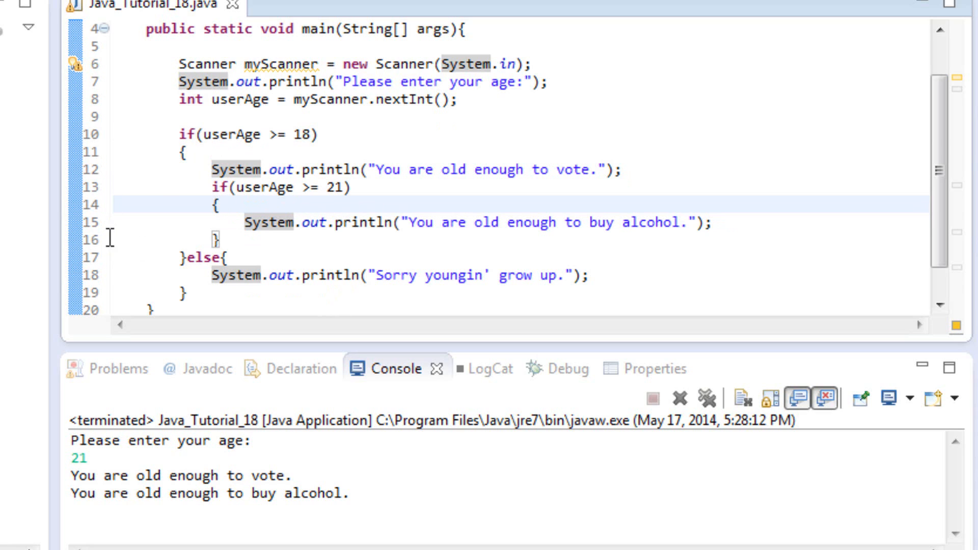
mouse_move(258, 245)
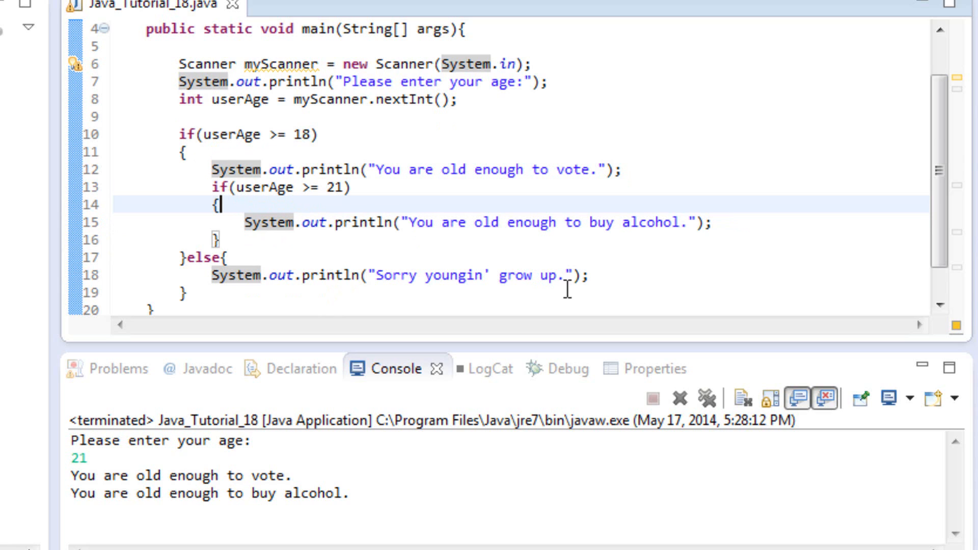
mouse_move(314, 200)
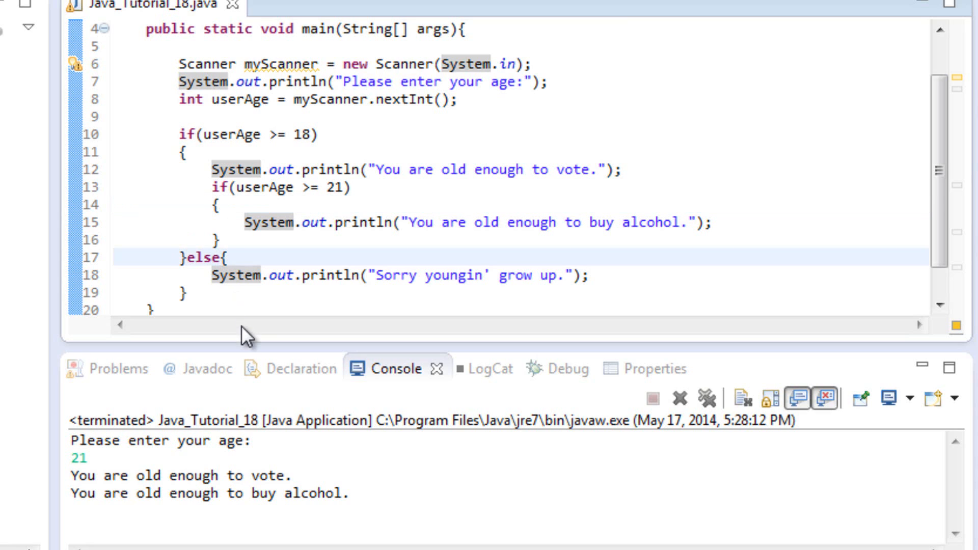
click(214, 257)
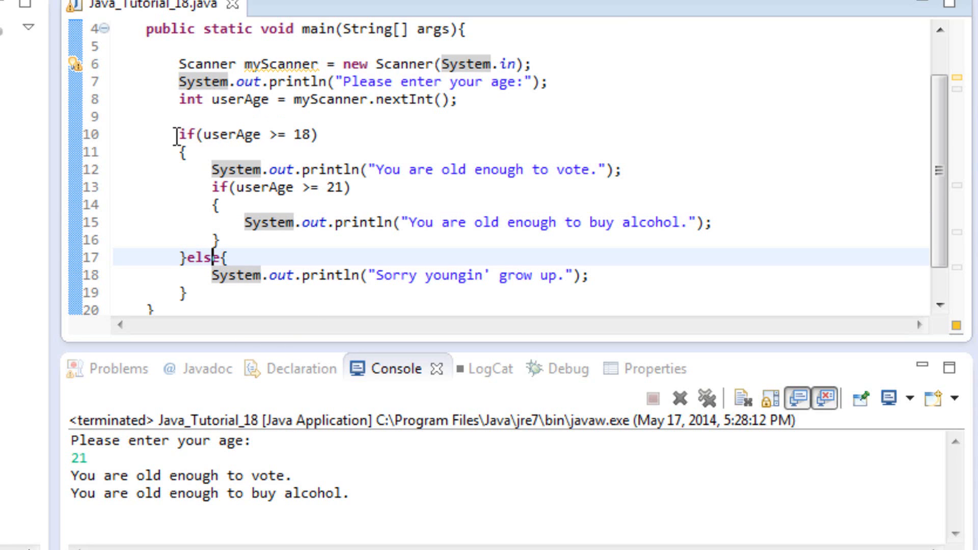
mouse_move(277, 135)
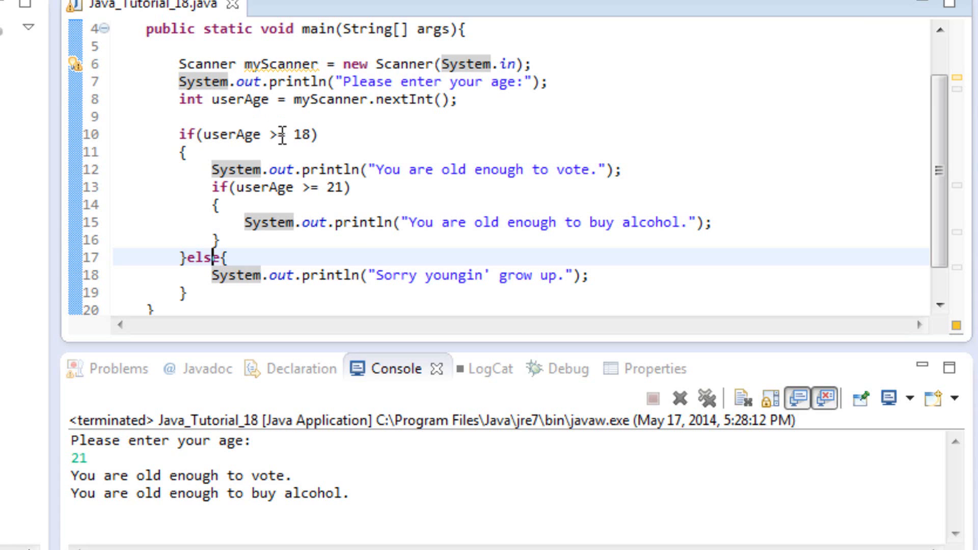
text(=)
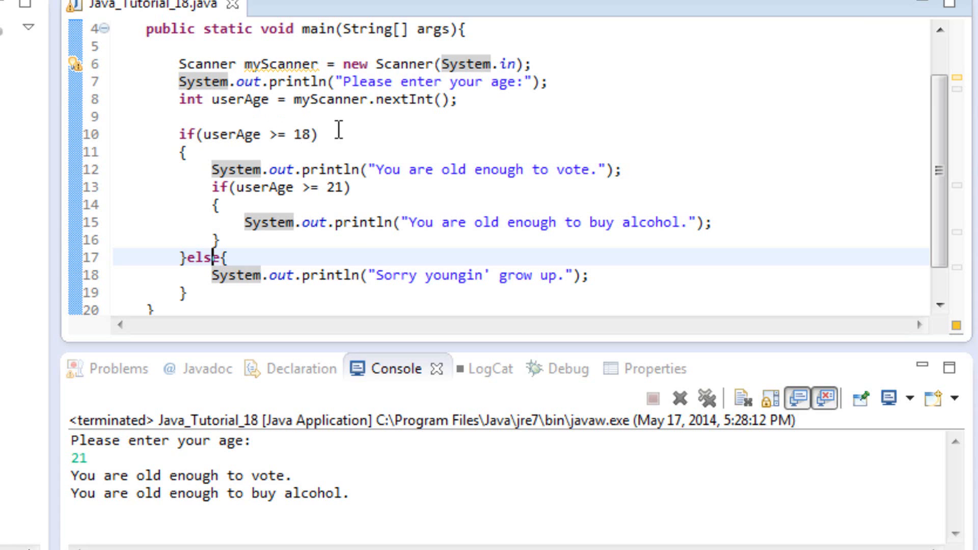